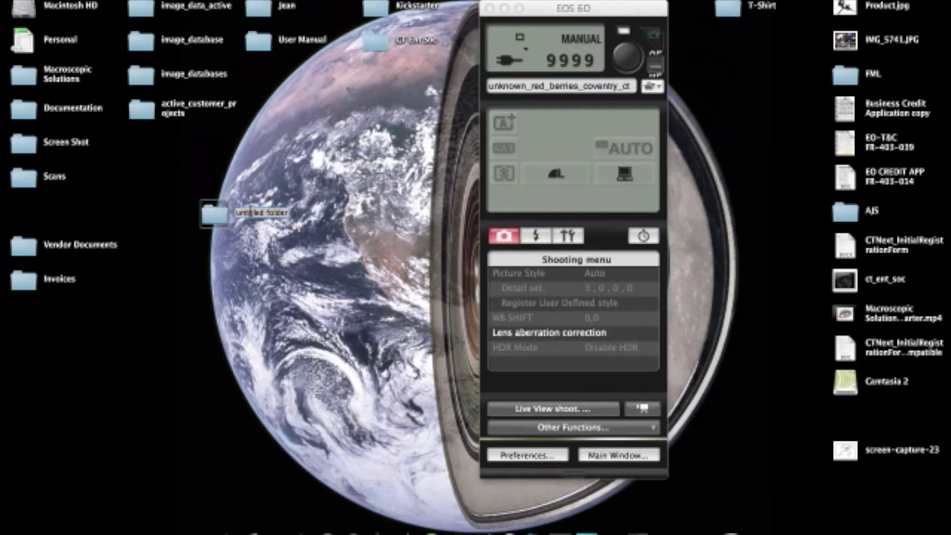
# Step: Name the desktop folder large_beetle and set it as the capture destination in Preferences
pyautogui.write('large_beetle')
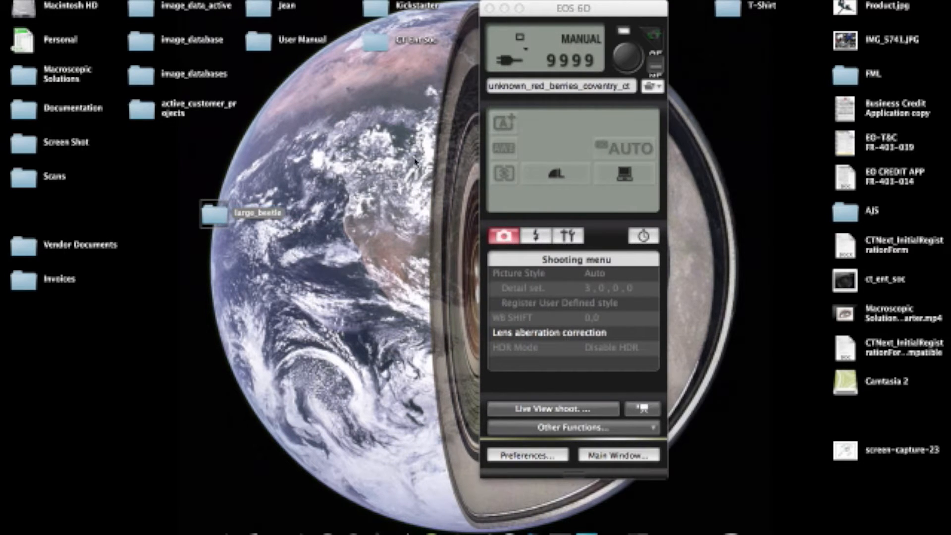
pyautogui.click(525, 454)
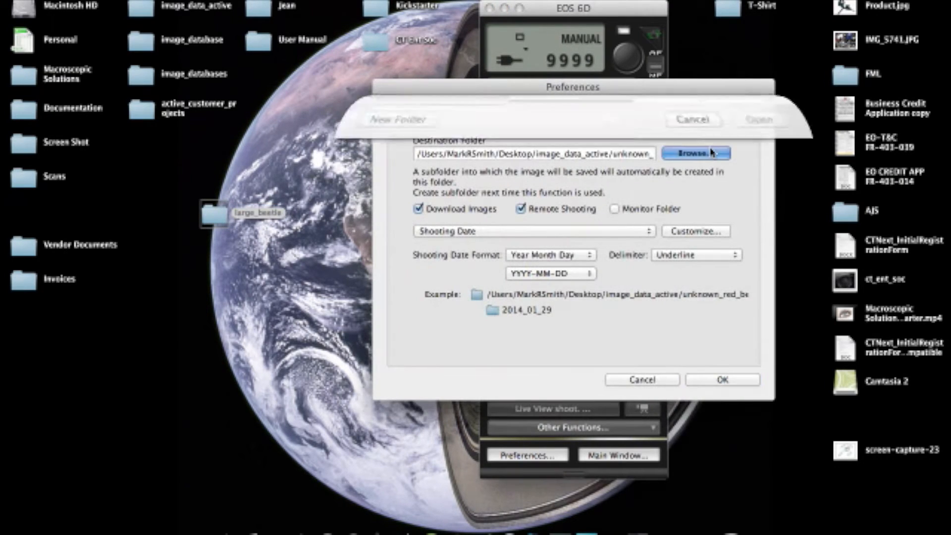
pyautogui.click(696, 153)
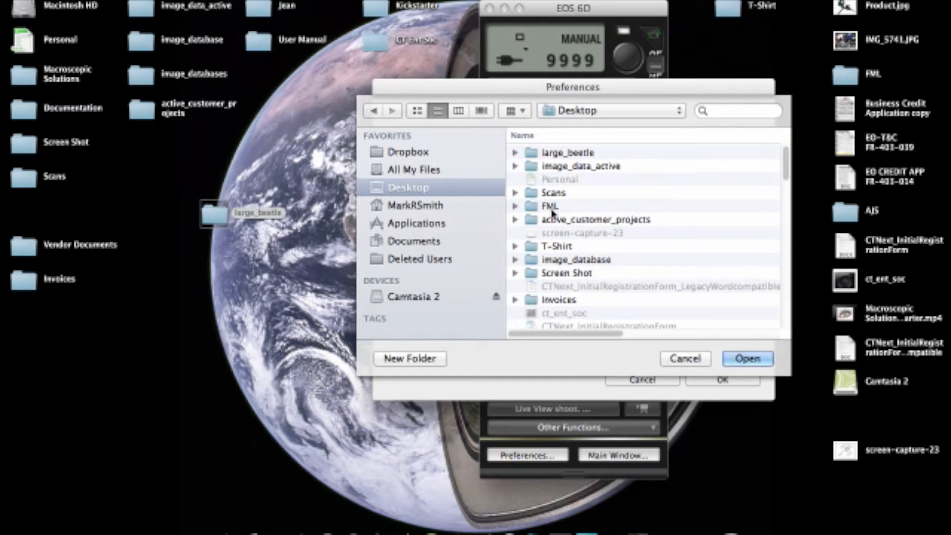
pyautogui.doubleClick(568, 152)
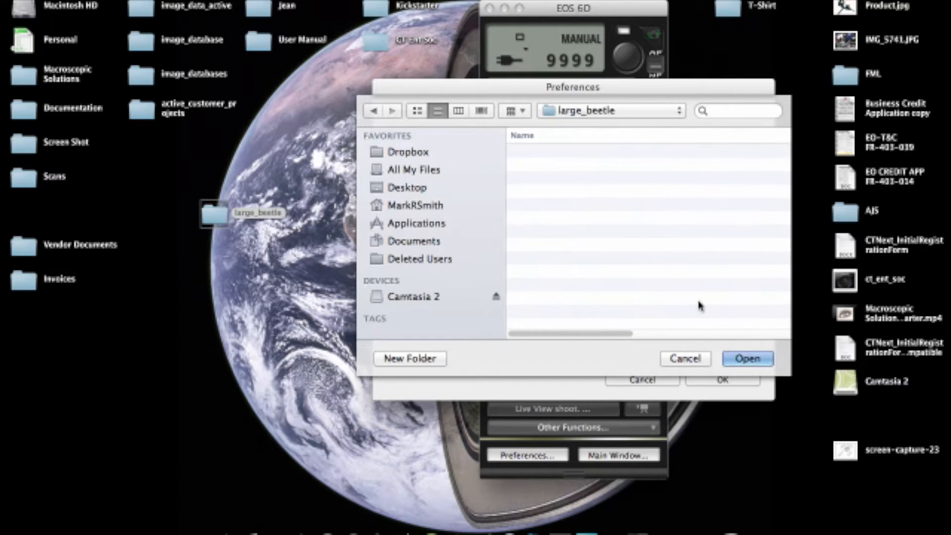
pyautogui.click(747, 359)
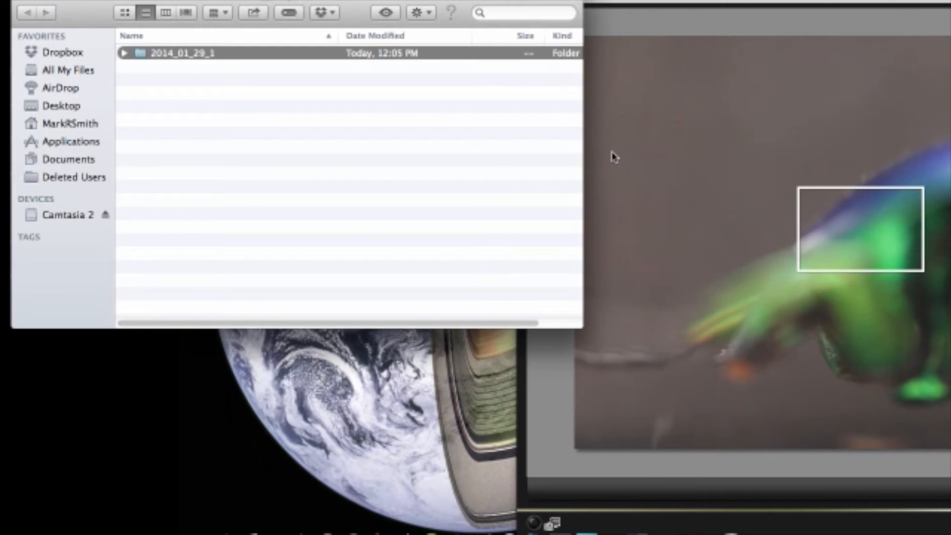
pyautogui.moveTo(591, 149)
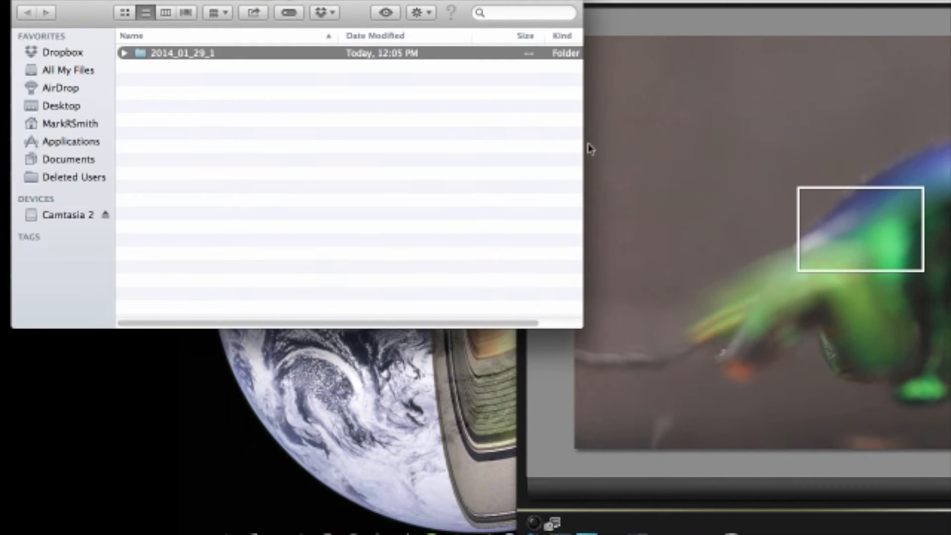
pyautogui.moveTo(179, 72)
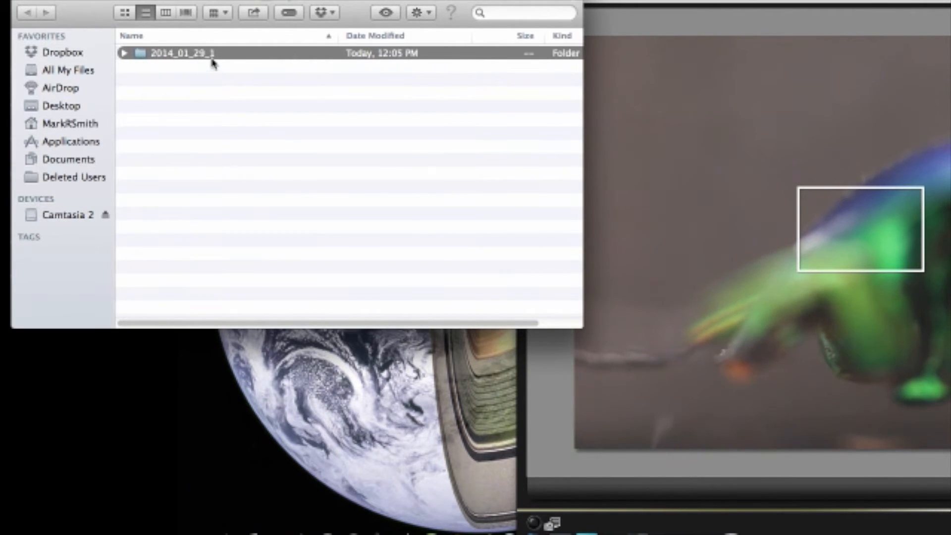
pyautogui.moveTo(207, 74)
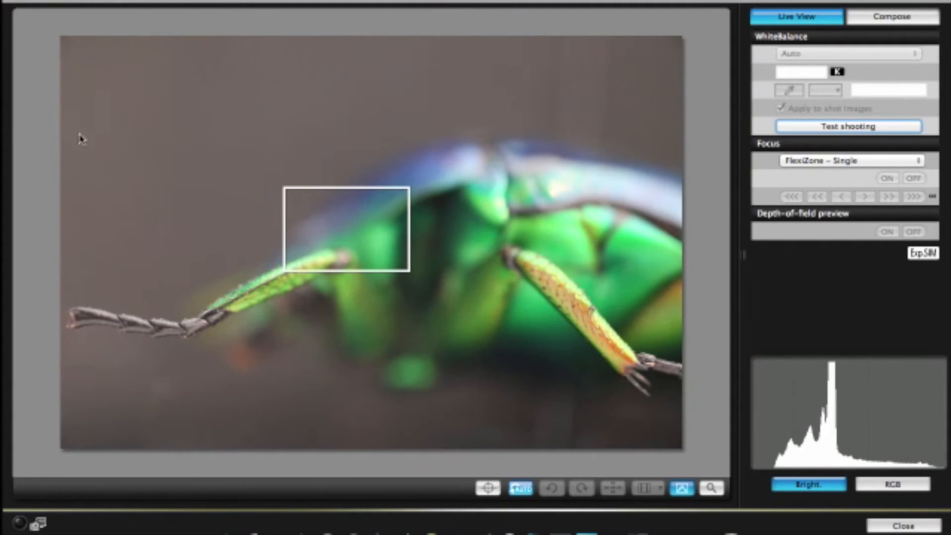
pyautogui.moveTo(614, 357)
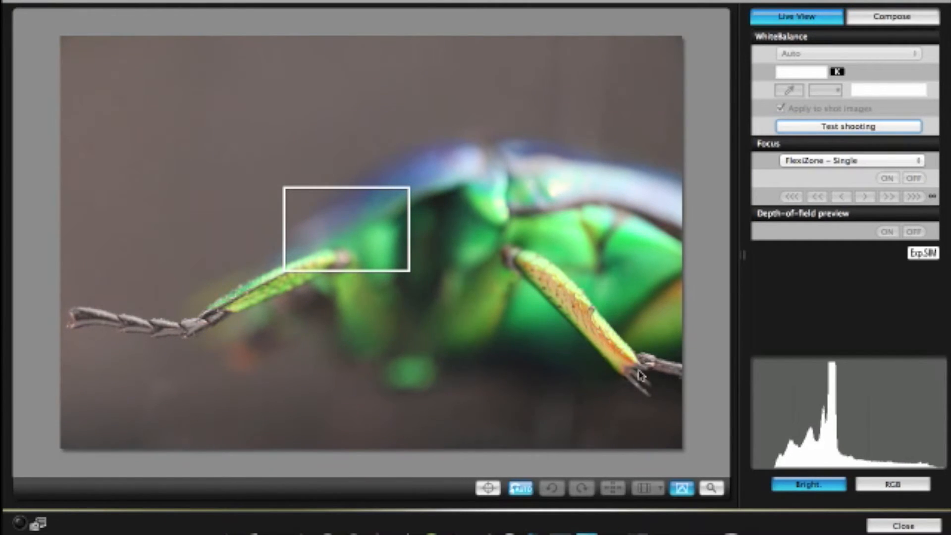
pyautogui.moveTo(619, 255)
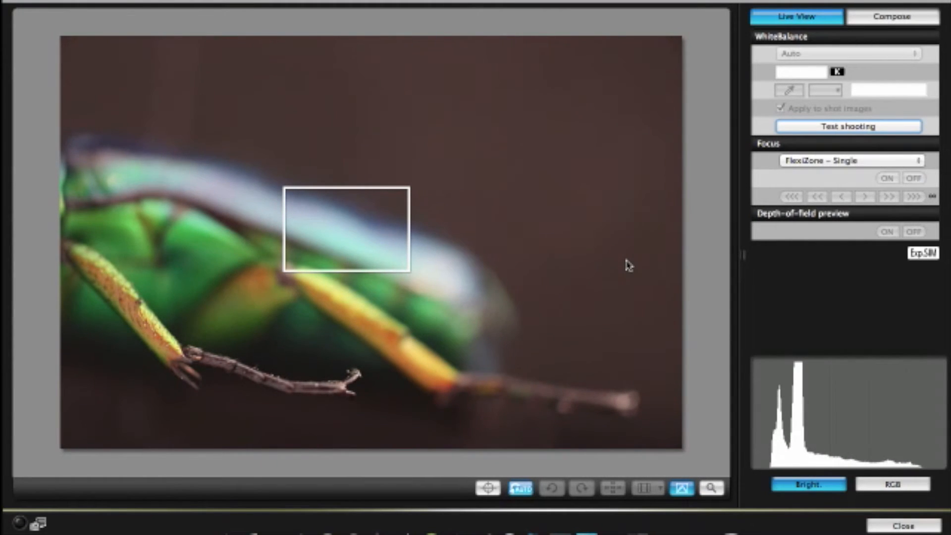
pyautogui.moveTo(200, 298)
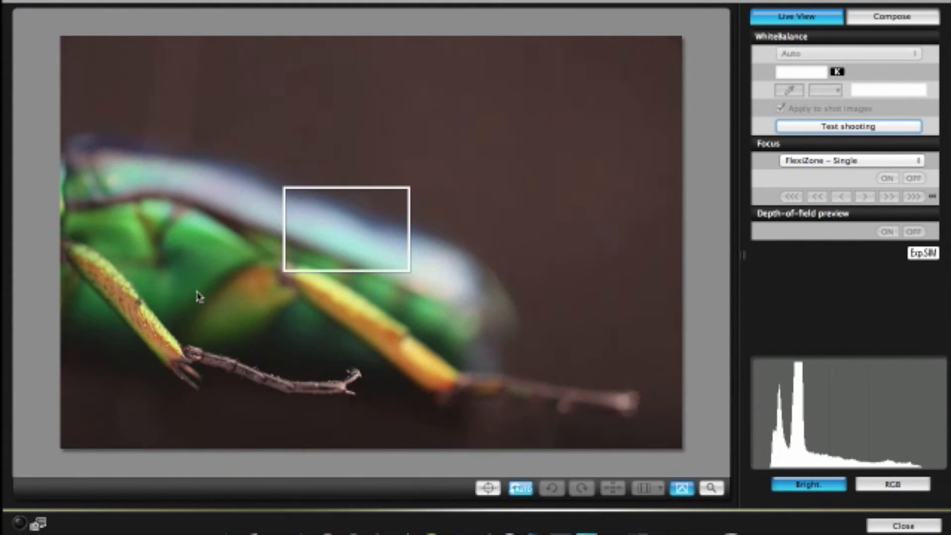
pyautogui.moveTo(203, 310)
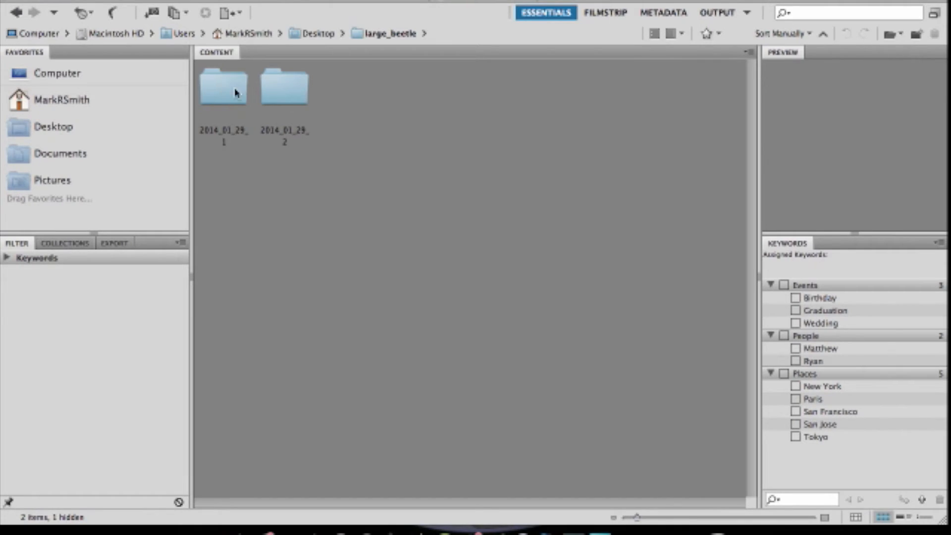
pyautogui.moveTo(292, 82)
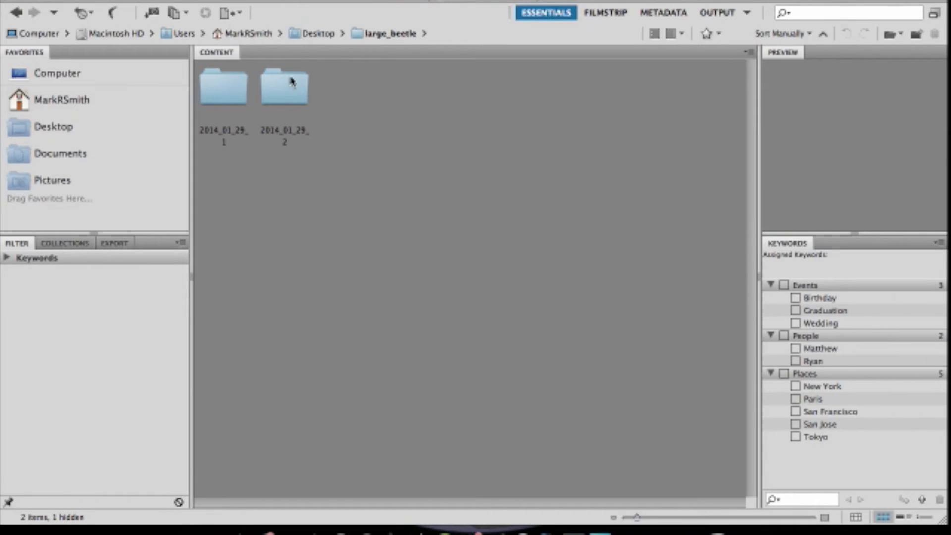
# Step: Move each dated capture folder's stacked JPG up into the large_beetle folder
pyautogui.click(223, 88)
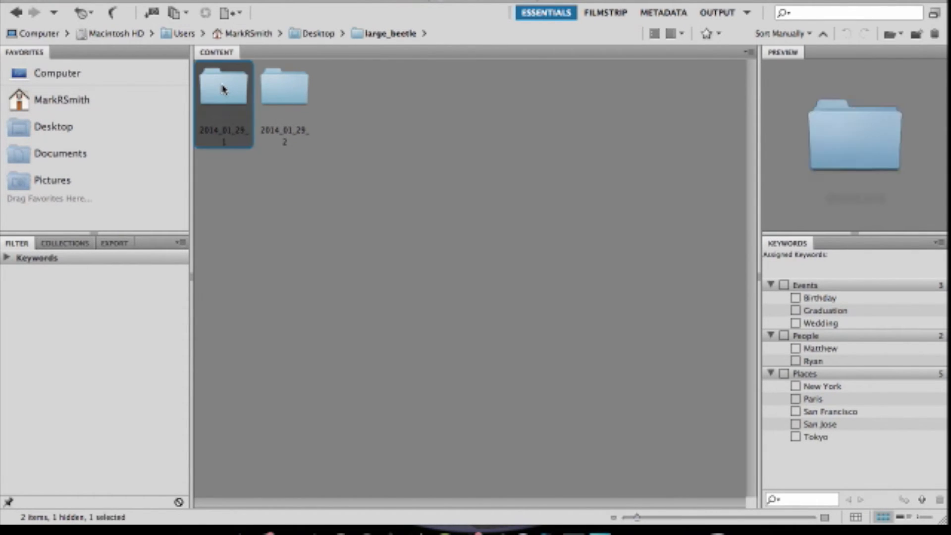
pyautogui.doubleClick(222, 91)
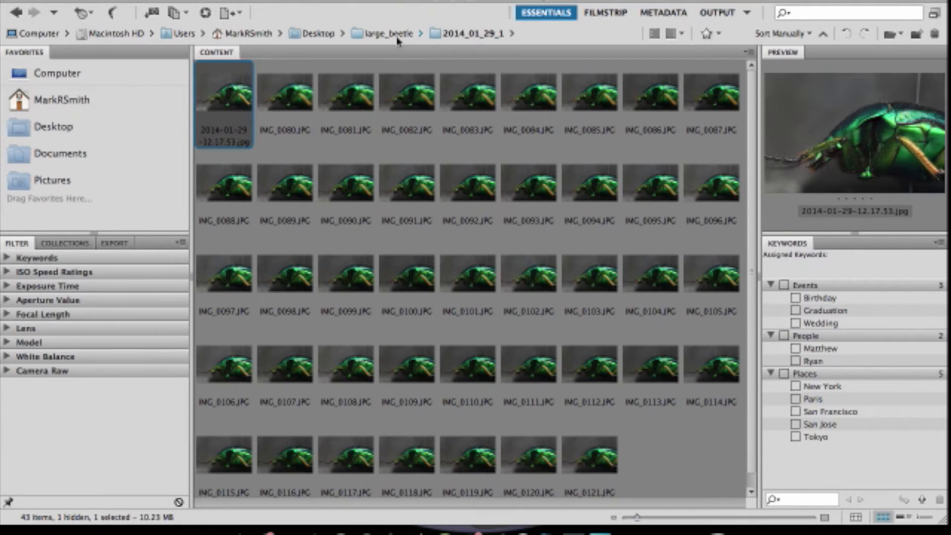
pyautogui.click(386, 33)
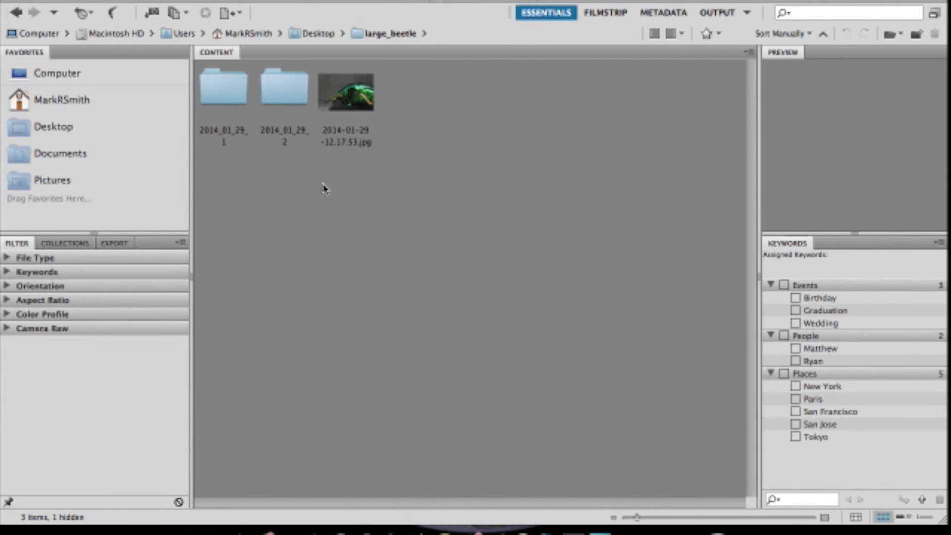
pyautogui.doubleClick(283, 92)
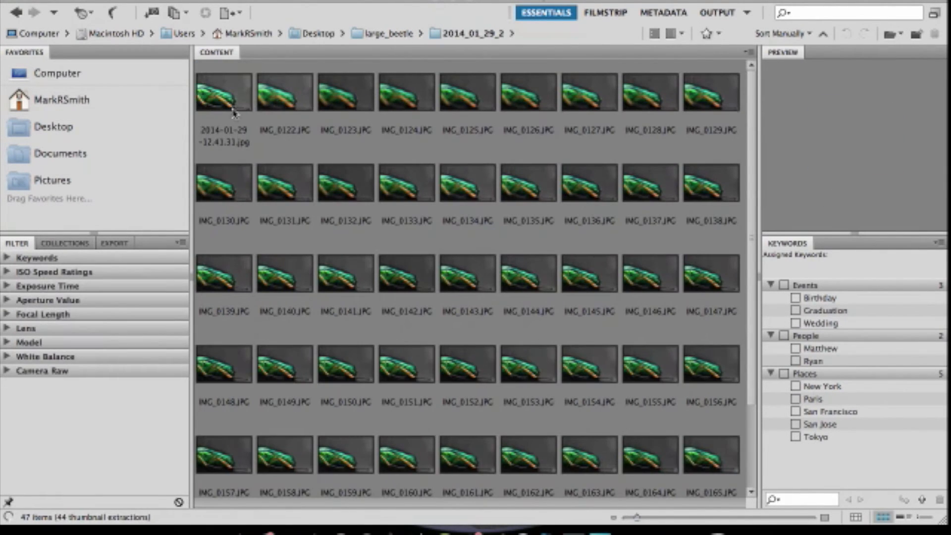
pyautogui.click(223, 92)
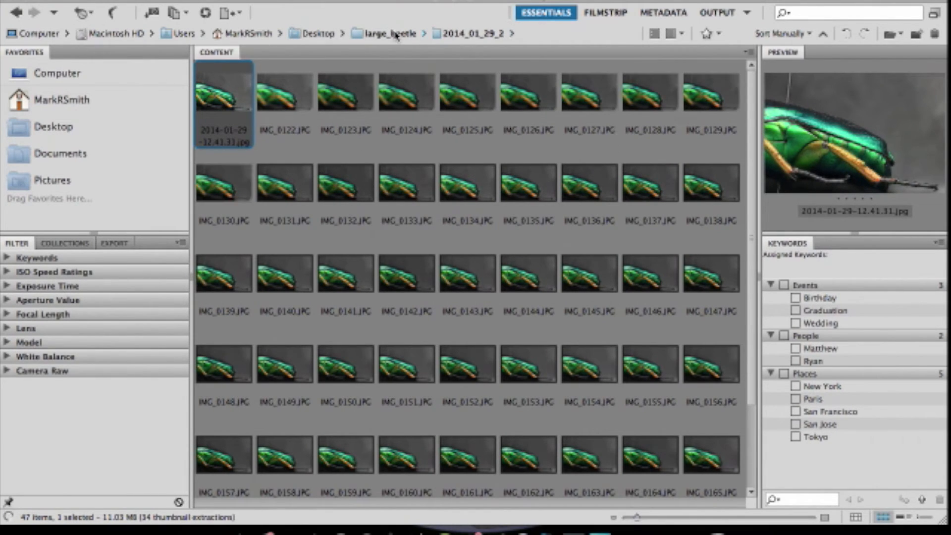
pyautogui.click(388, 34)
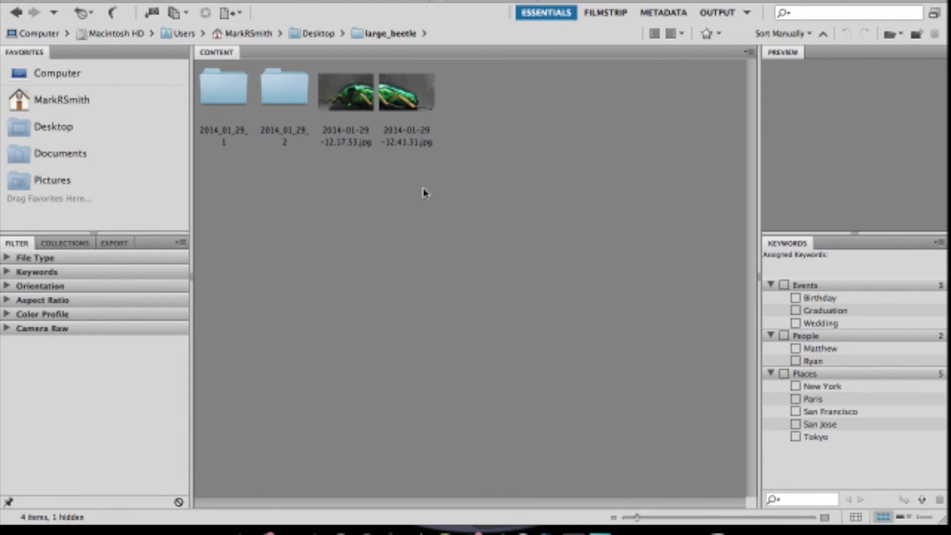
# Step: Select both stacked images, 2014-01-29-12.17.53.jpg and 2014-01-29-12.41.31.jpg, together
pyautogui.click(345, 91)
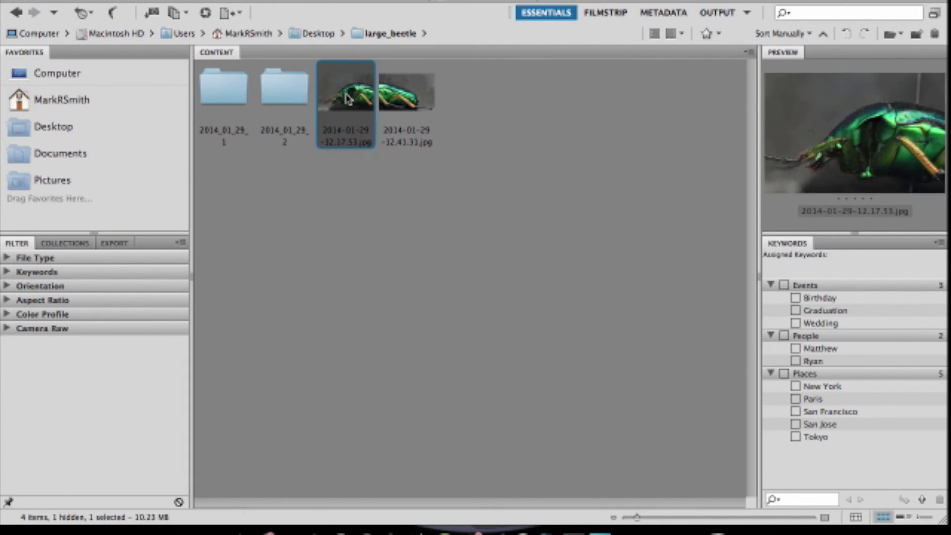
pyautogui.click(406, 91)
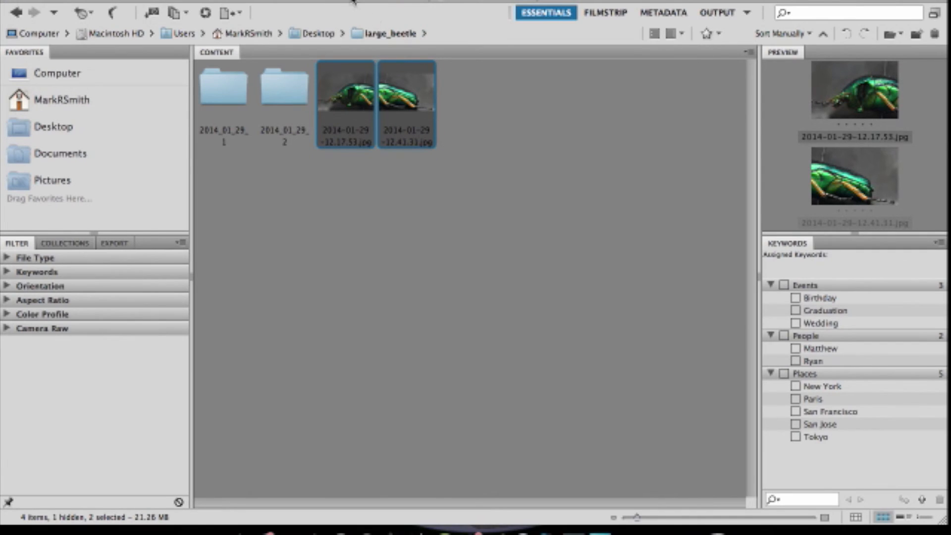
pyautogui.moveTo(373, 154)
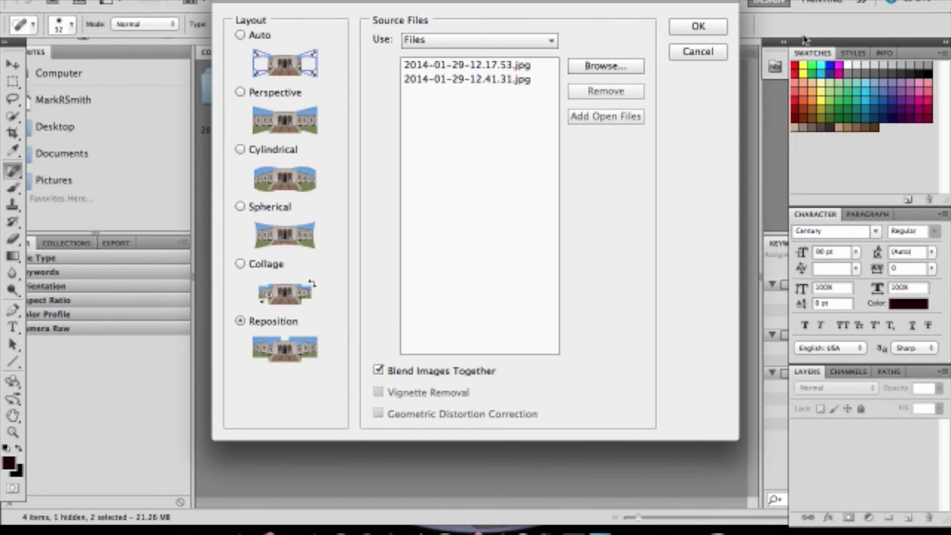
# Step: Run Photomerge with Reposition layout and Blend Images Together to create Untitled_Panorama1
pyautogui.click(697, 25)
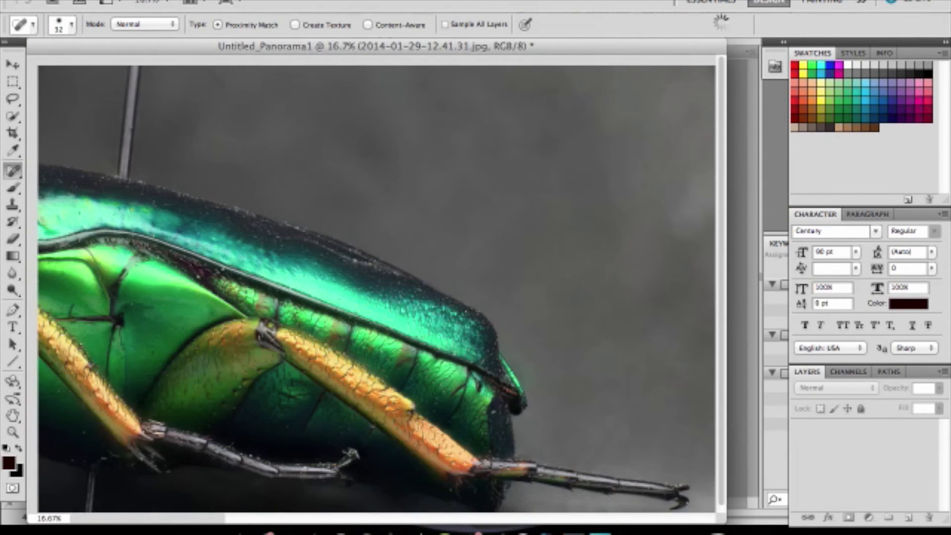